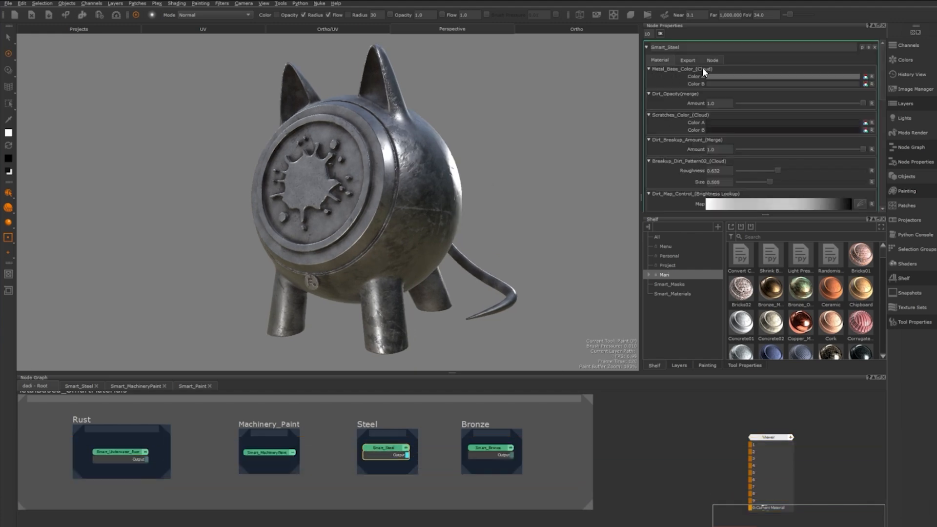
- Switch from the Smart_Steel project to the wood scene showing the Smart_Wood node
click(115, 15)
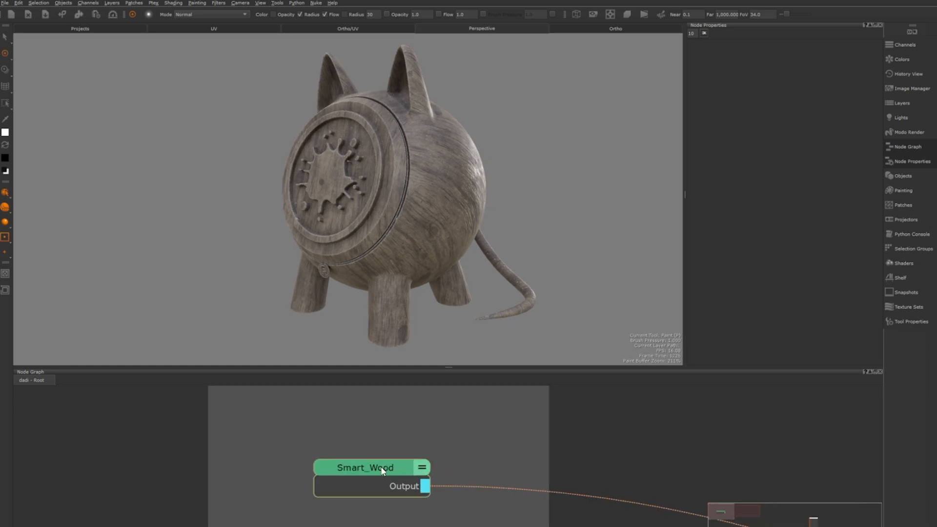
- Look inside the Smart_Wood material's internal wood, edge-wear and dirt nodes, then return to root
double_click(365, 467)
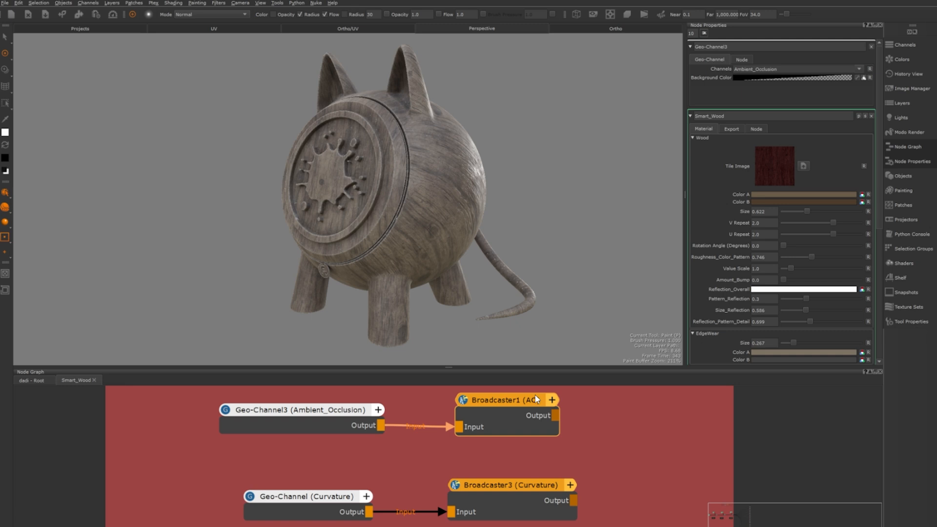
click(506, 399)
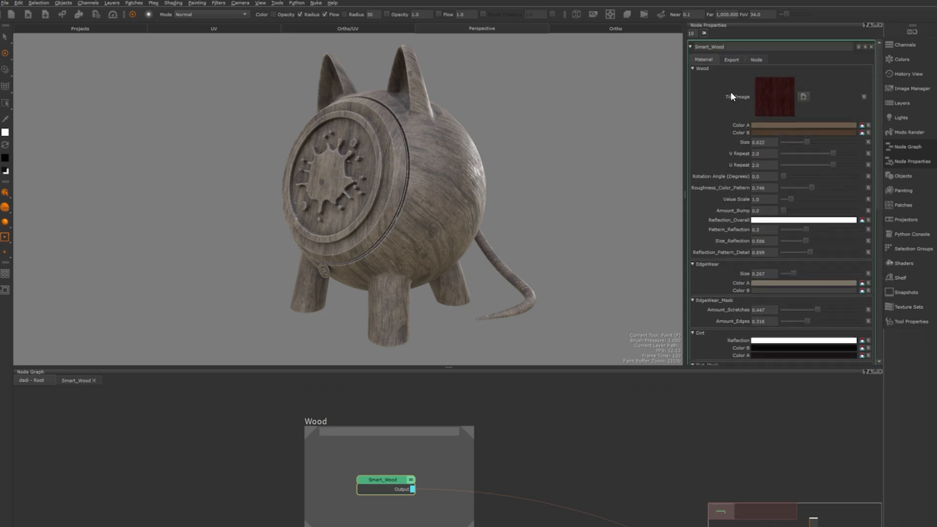
mouse_move(791, 243)
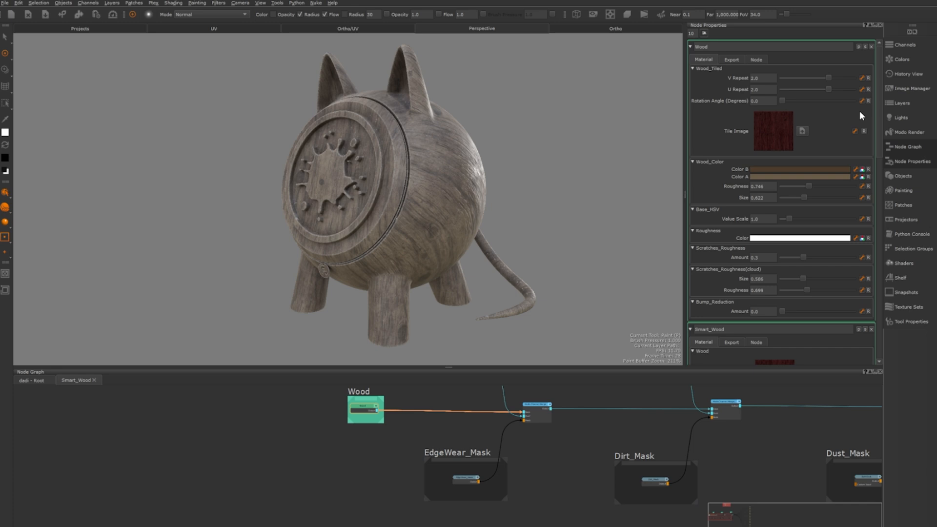
mouse_move(864, 83)
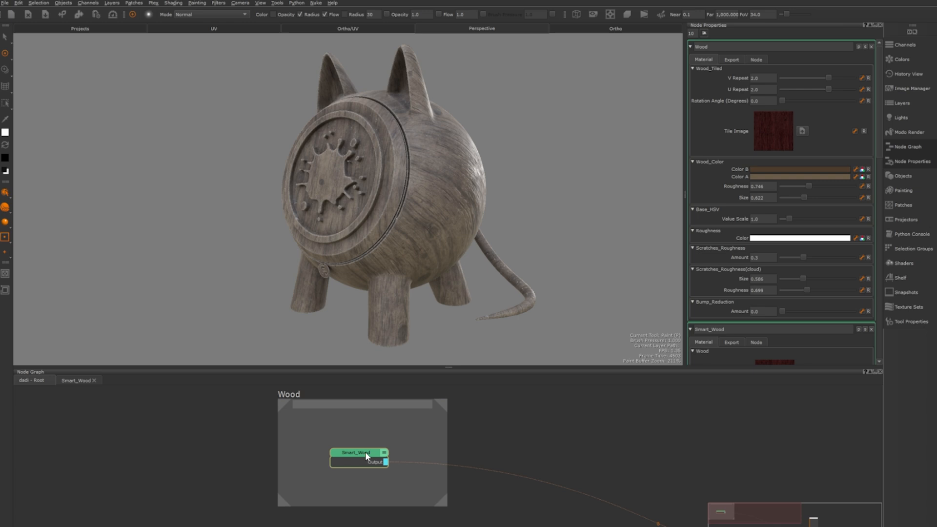
- Show Smart_Wood's promoted settings and start browsing for a new wood tile image
click(355, 452)
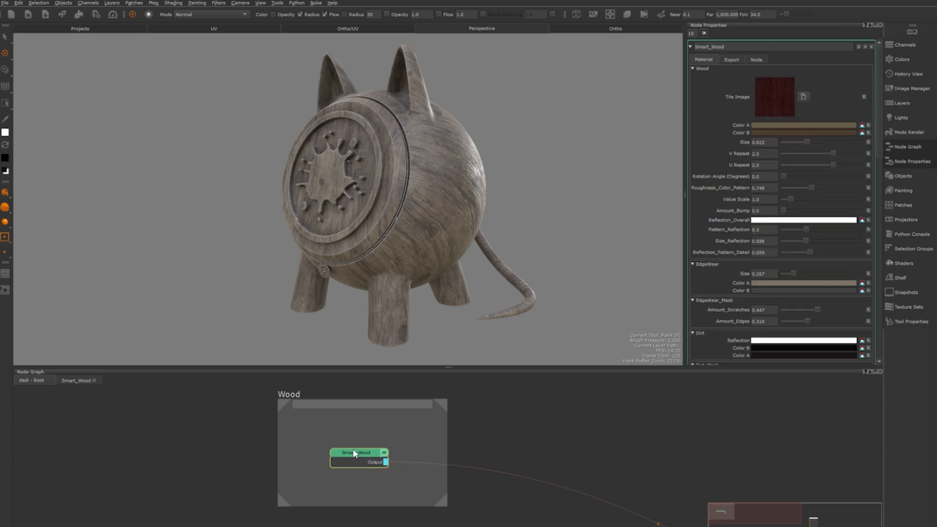
mouse_move(722, 115)
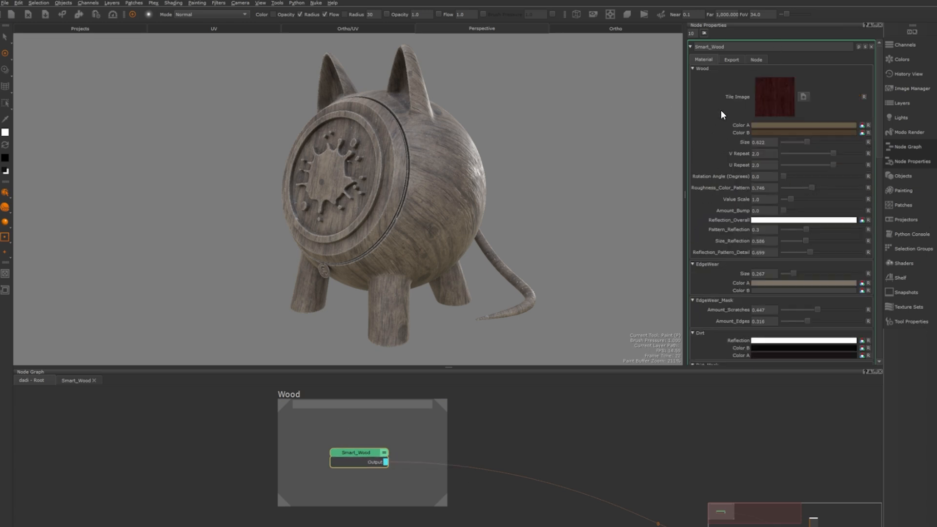
click(804, 96)
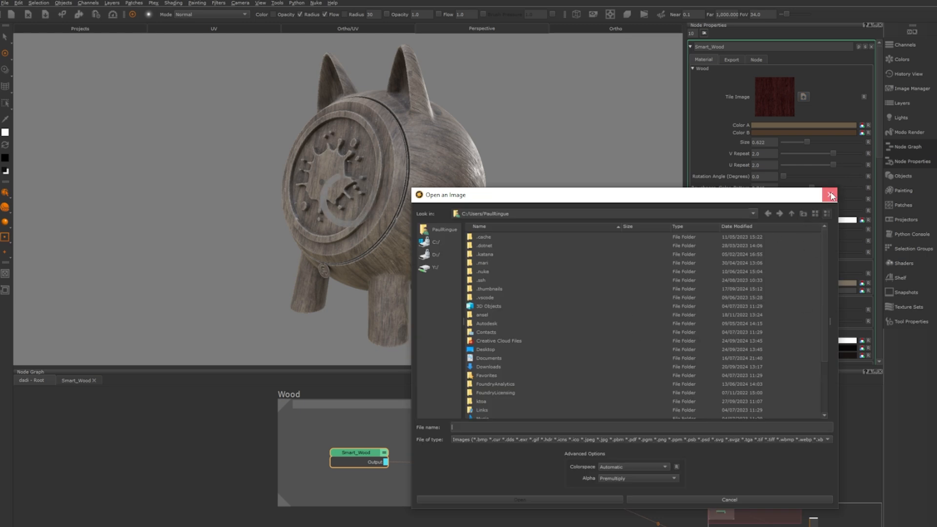
- Dismiss the Open an Image dialog so the wood keeps its original dark red tile
click(830, 195)
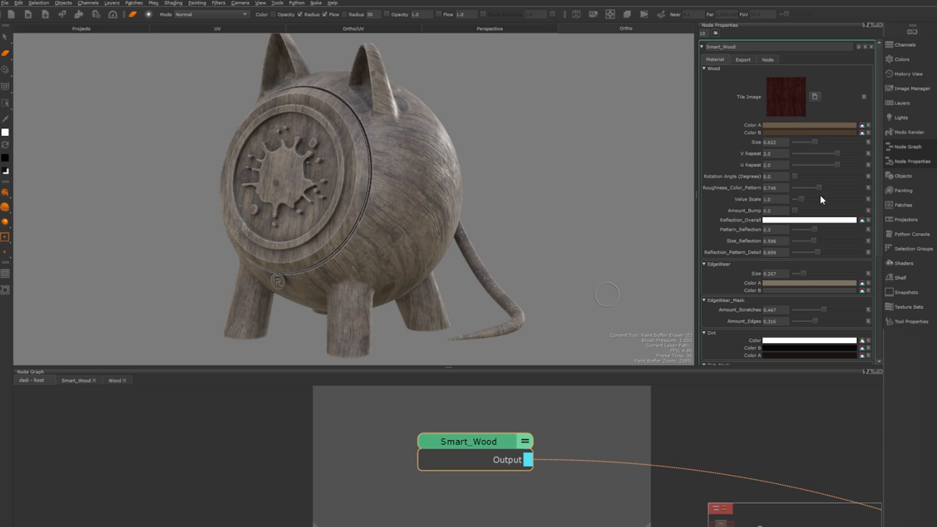
drag(813, 142, 805, 143)
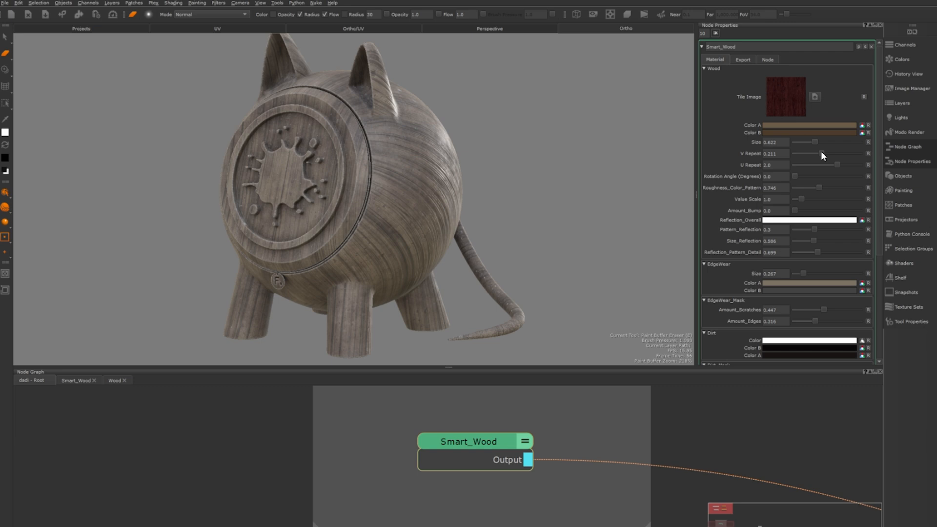
drag(823, 153, 843, 164)
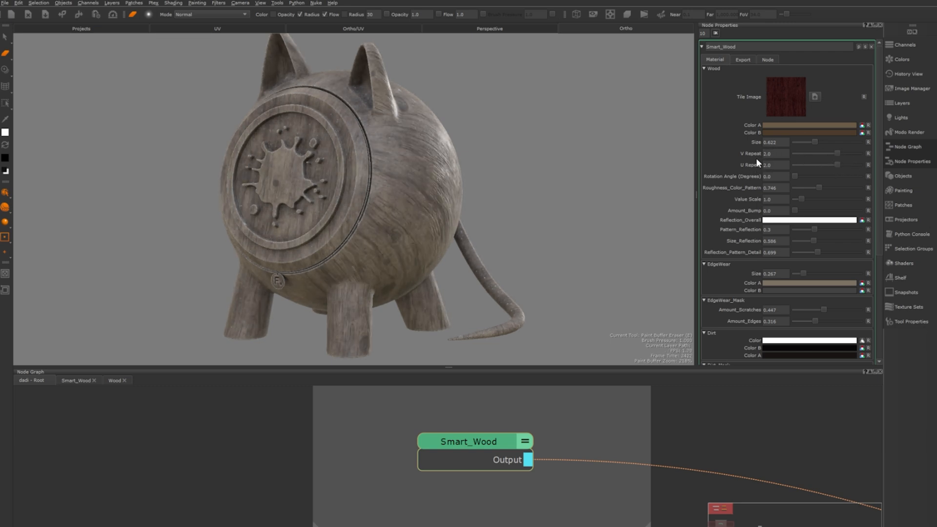
text(5.0)
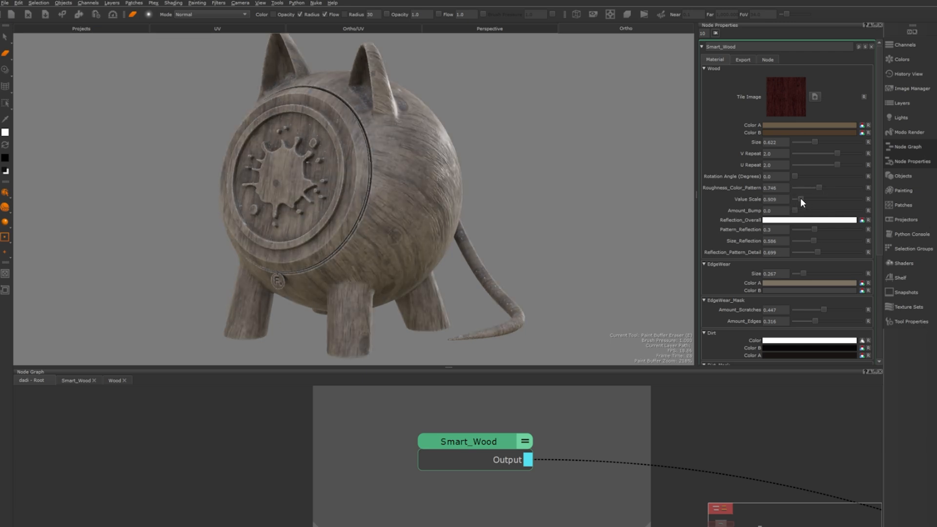
drag(804, 199, 805, 199)
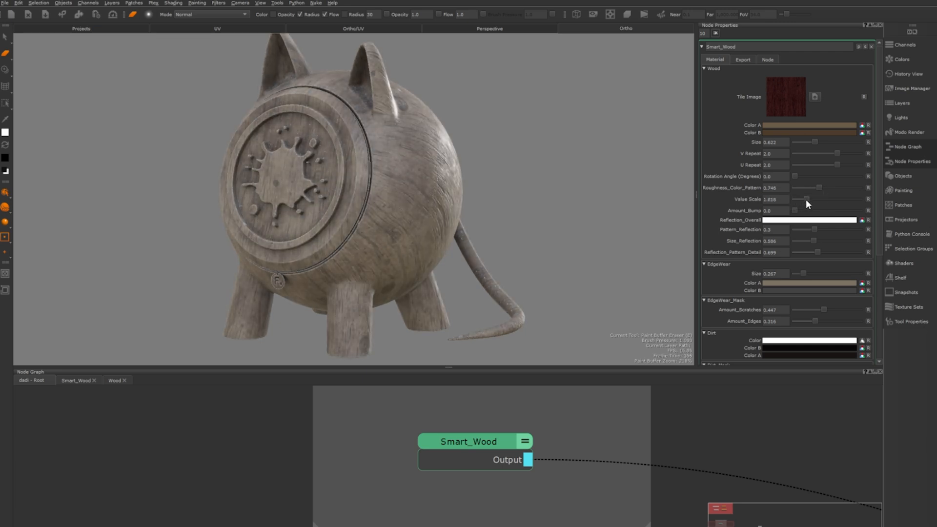
drag(805, 199, 808, 199)
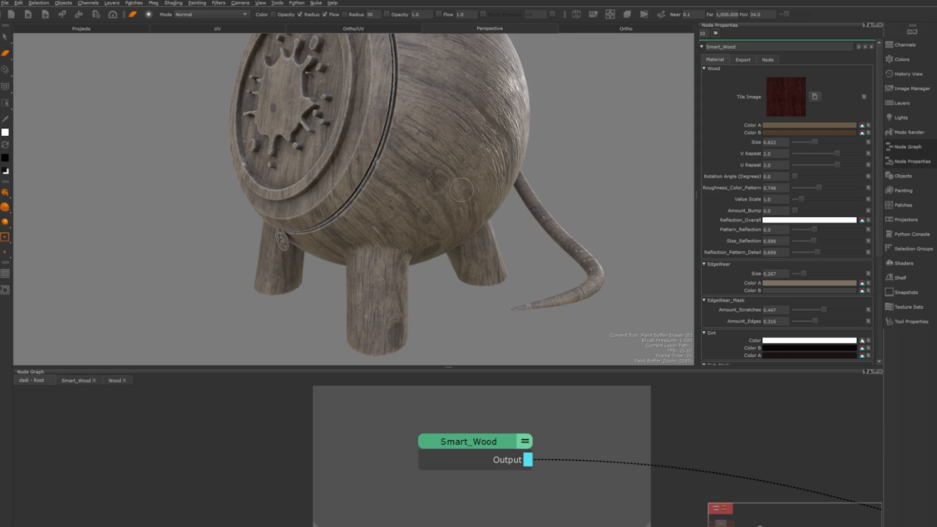
- Test the edge wear size and scratches amount on the carved front, then restore them
drag(794, 273, 837, 273)
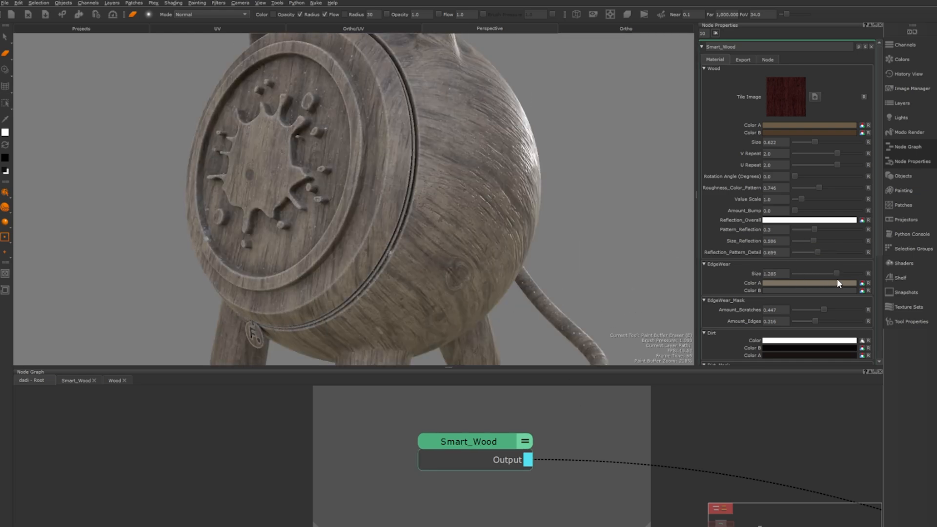
drag(836, 273, 800, 273)
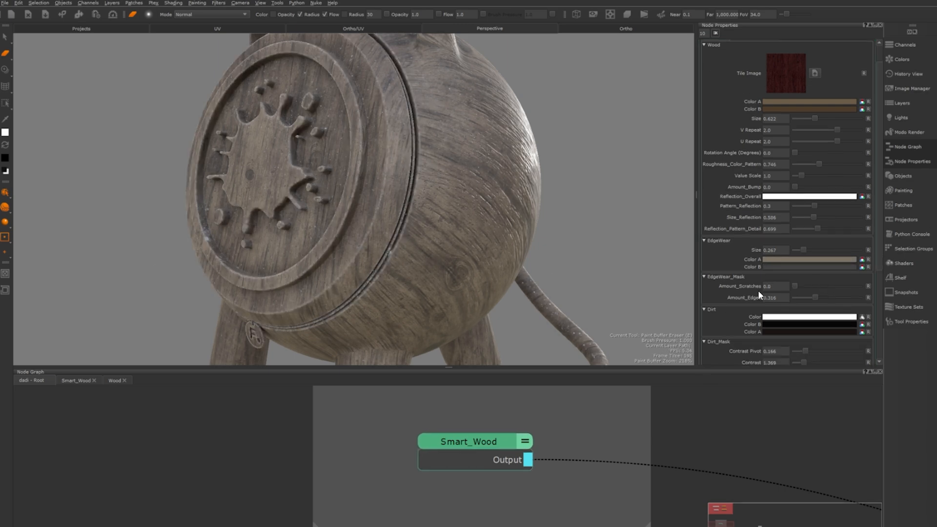
drag(795, 286, 824, 286)
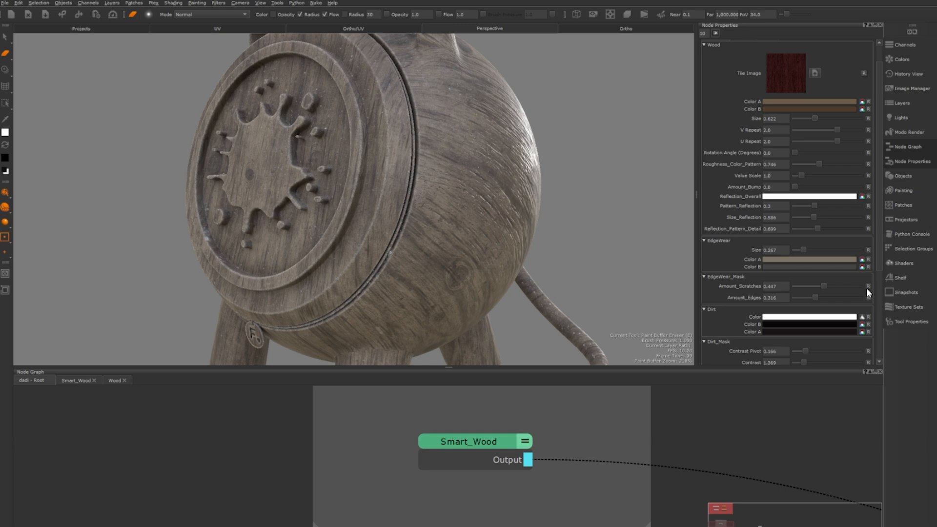
scroll(down, 3)
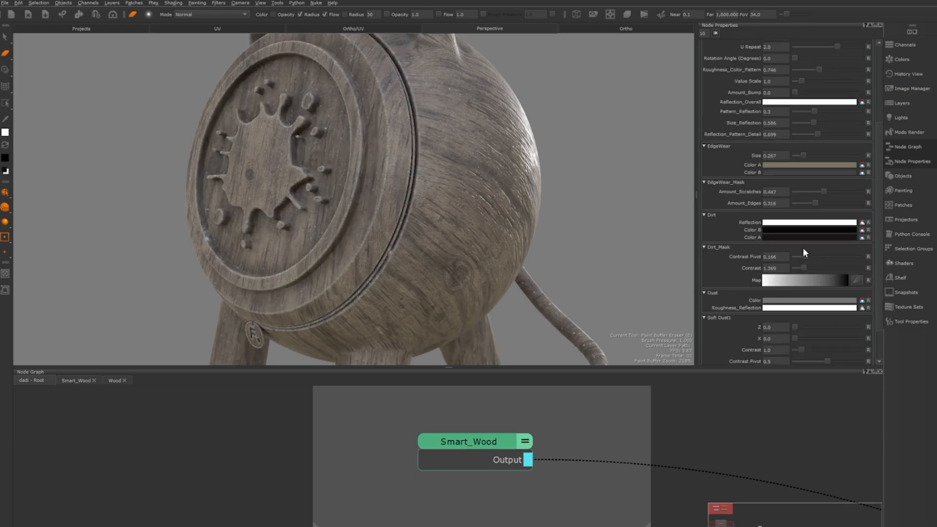
- Lower the Dirt_Mask contrast to about 0.18 to reveal heavy dirt, then return it to 1.369
drag(807, 268, 836, 268)
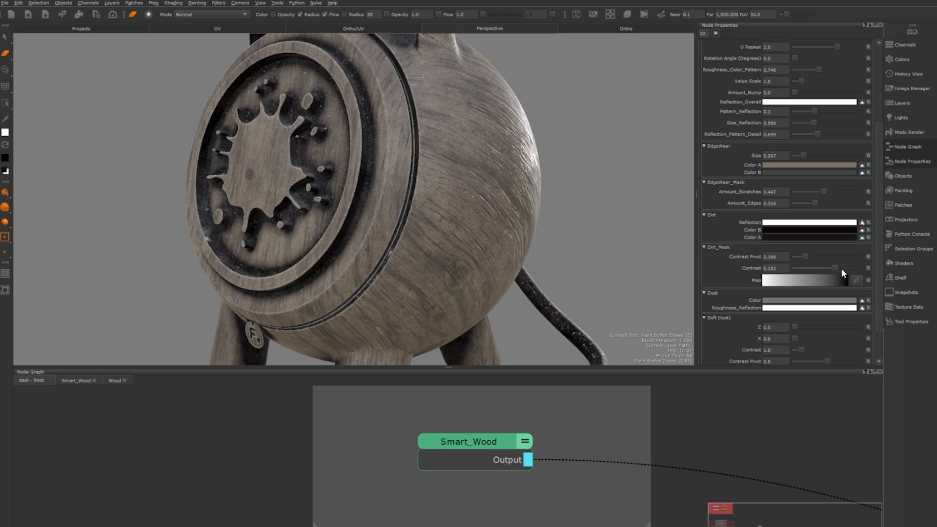
drag(836, 267, 800, 267)
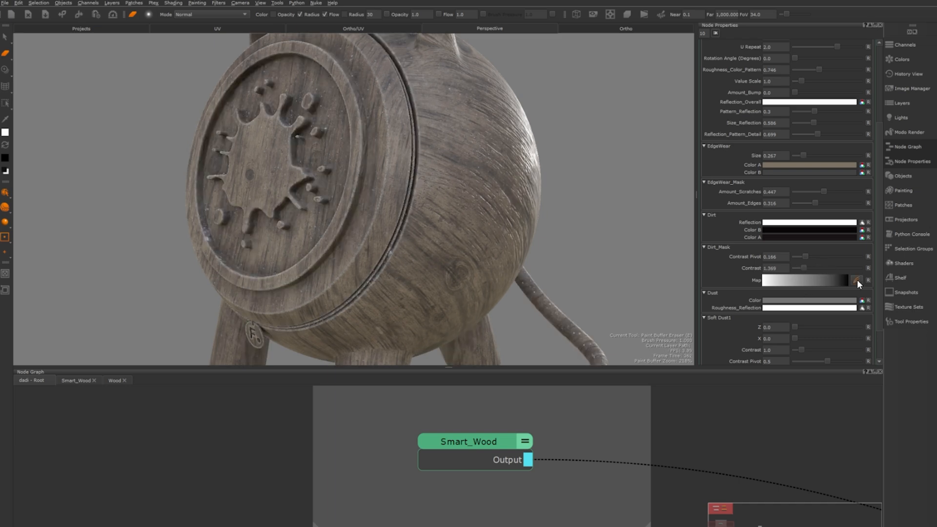
click(856, 281)
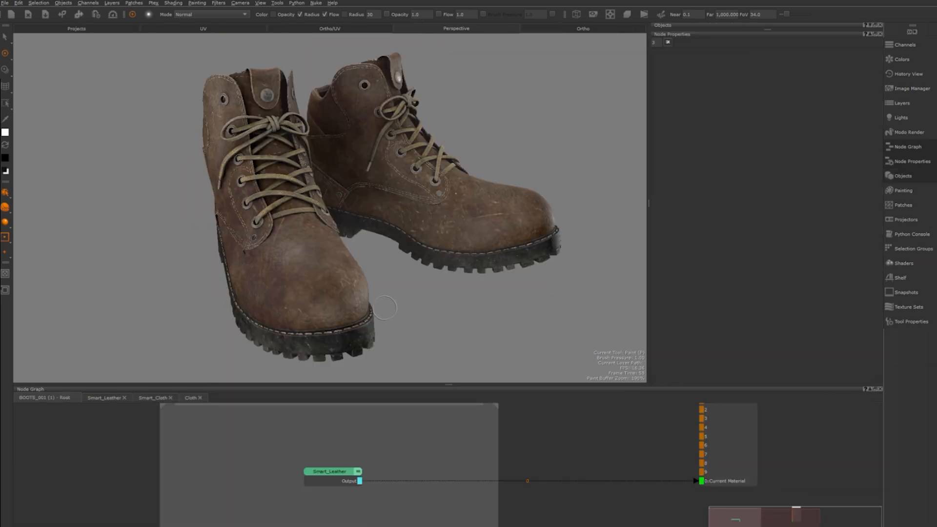
- Show Smart_Leather's parameters and adjust the leather's cloud roughness and cell size
click(329, 472)
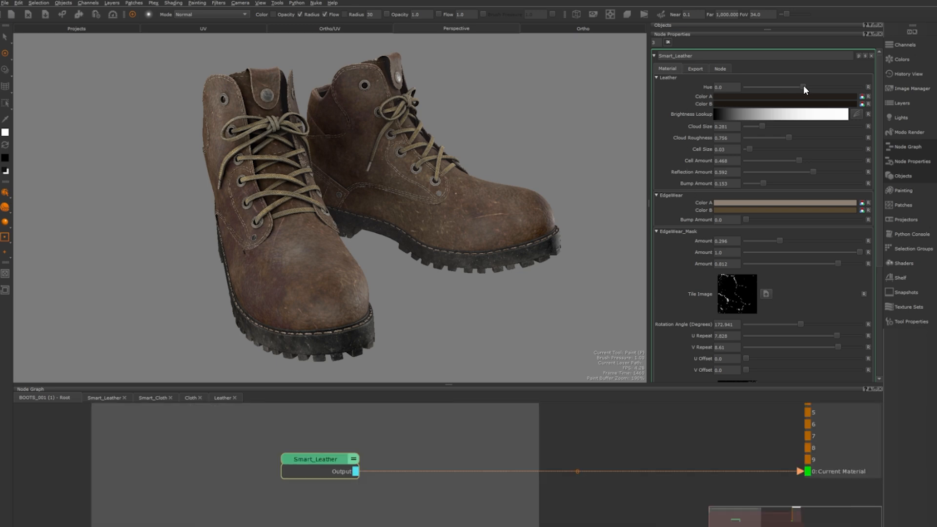
drag(803, 87, 776, 87)
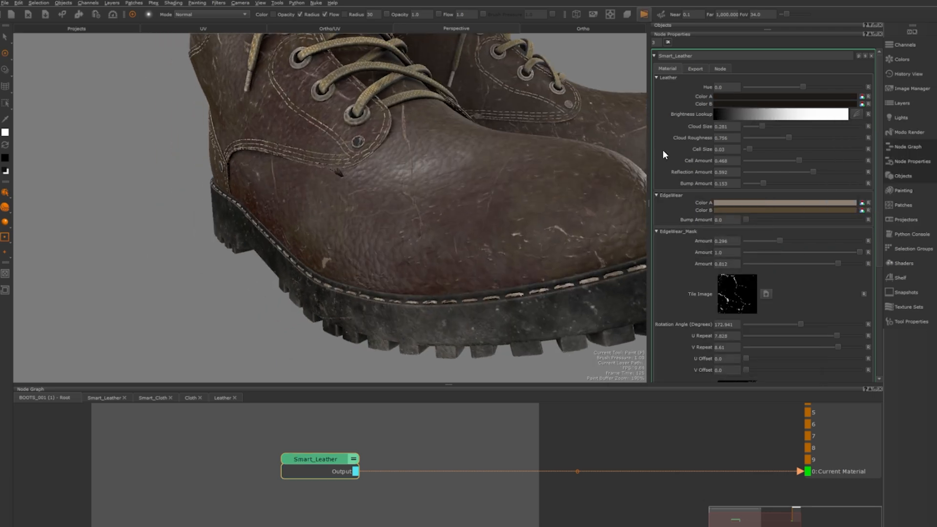
drag(777, 138, 819, 138)
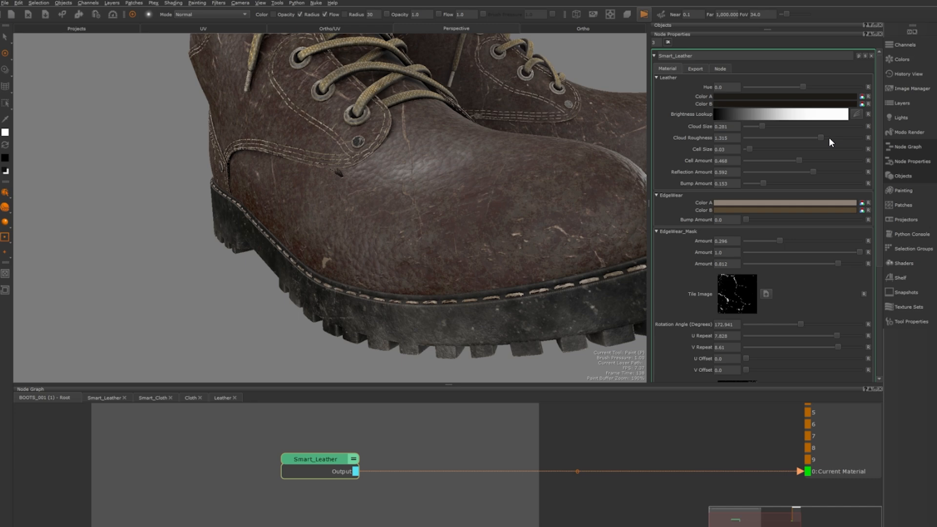
drag(822, 138, 771, 138)
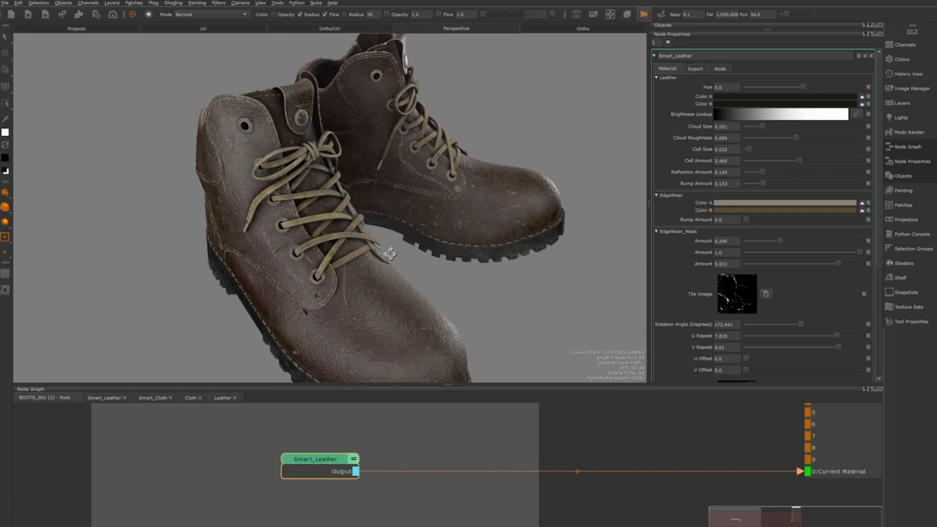
- Fine-tune the leather's reflection amount for a subtler shine
drag(759, 172, 797, 172)
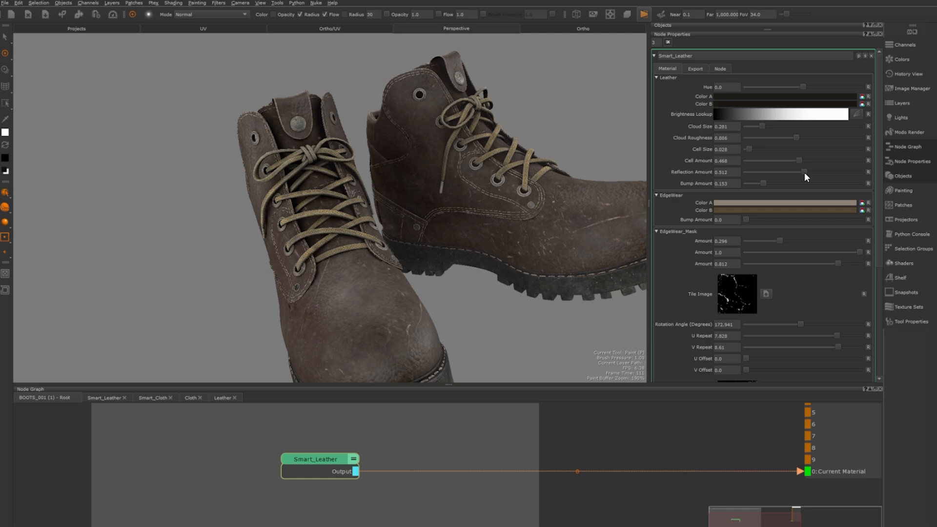
drag(760, 184, 849, 183)
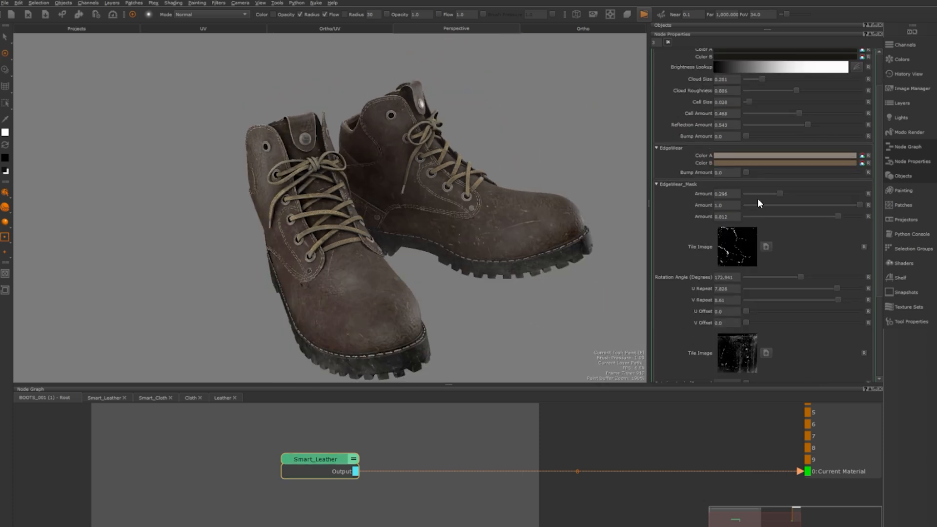
- Adjust the EdgeWear_Mask amount, U/V repeat and offsets, and pick a dark reddish colour
drag(764, 193, 837, 194)
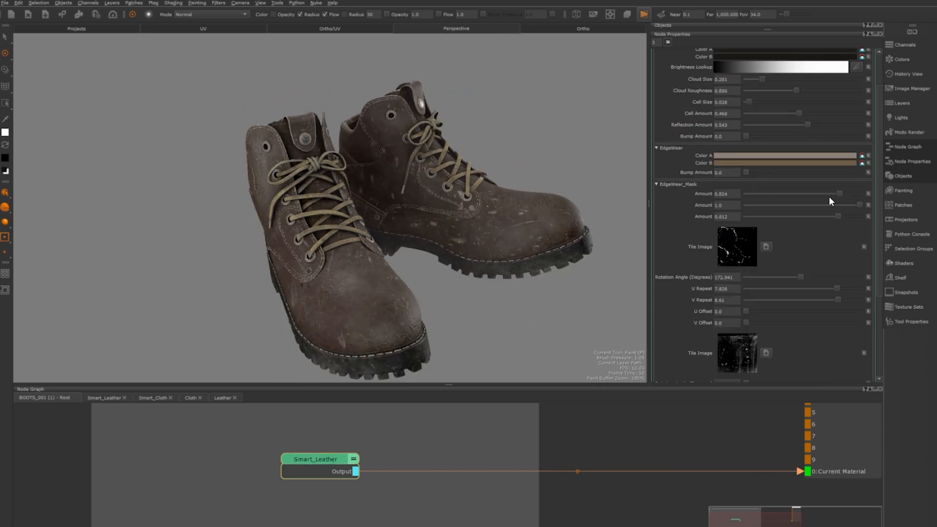
drag(419, 209, 561, 217)
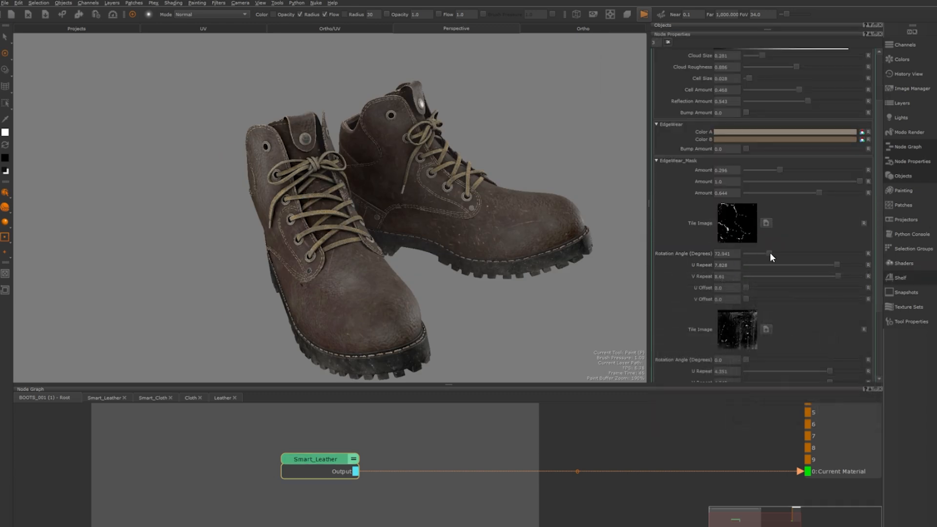
drag(771, 254, 804, 254)
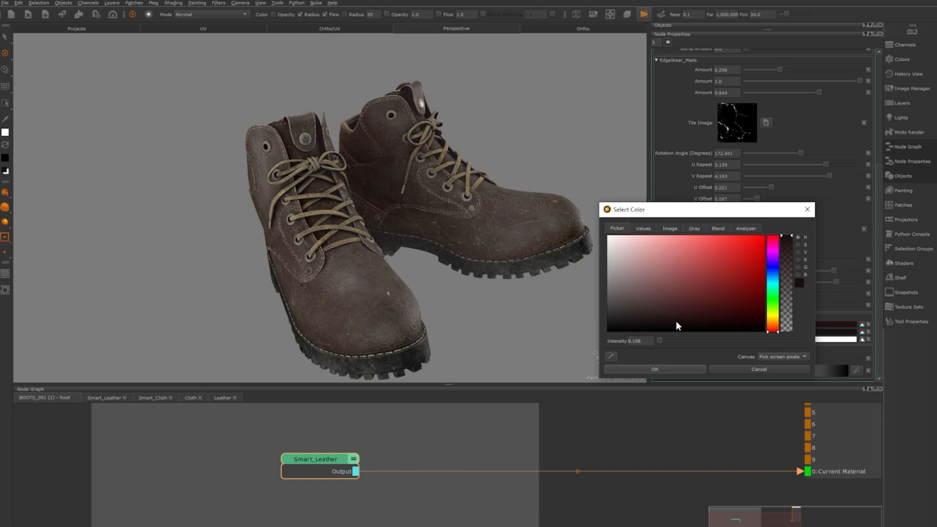
click(654, 370)
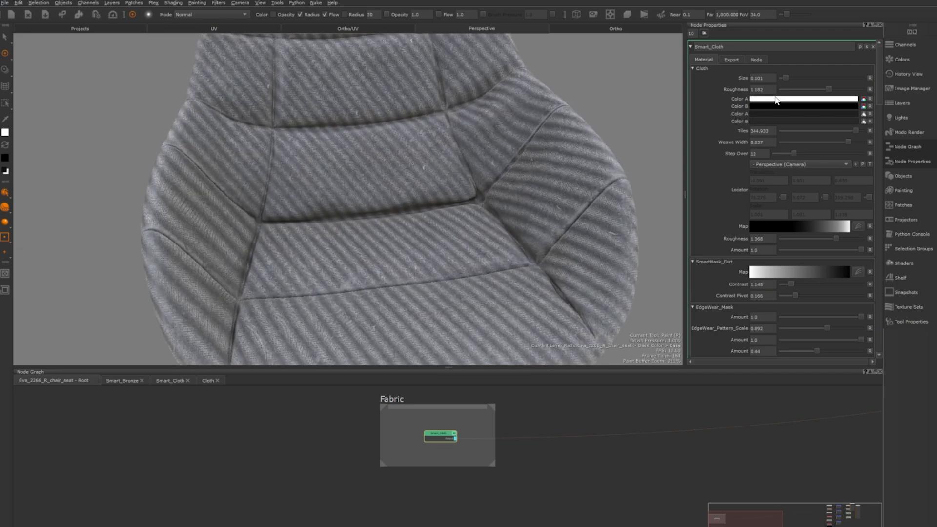
mouse_move(776, 111)
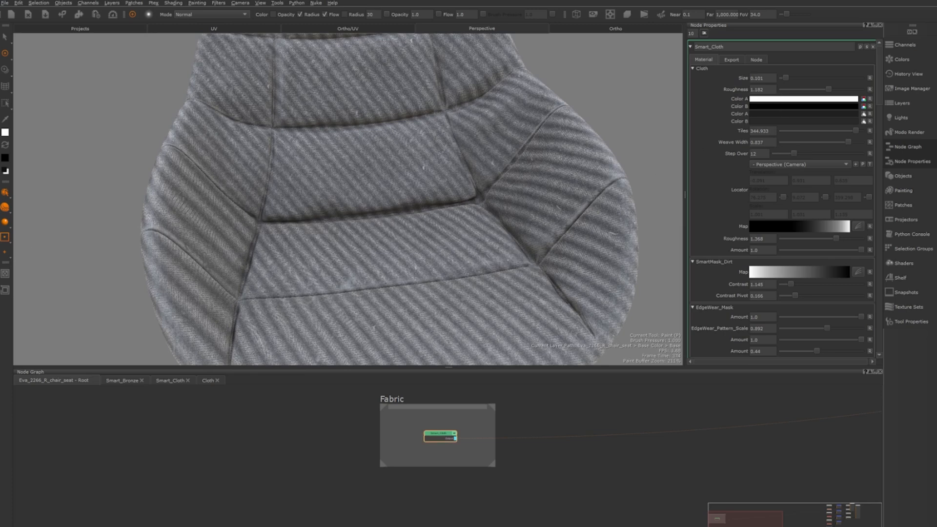
- Set Smart_Cloth's Color A swatch to red, tinting the chair seat fabric
click(803, 99)
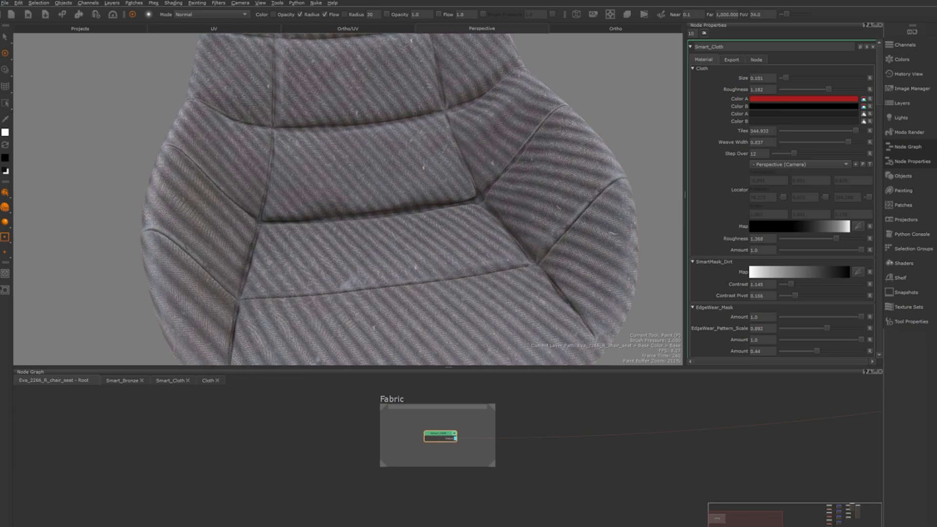
click(803, 98)
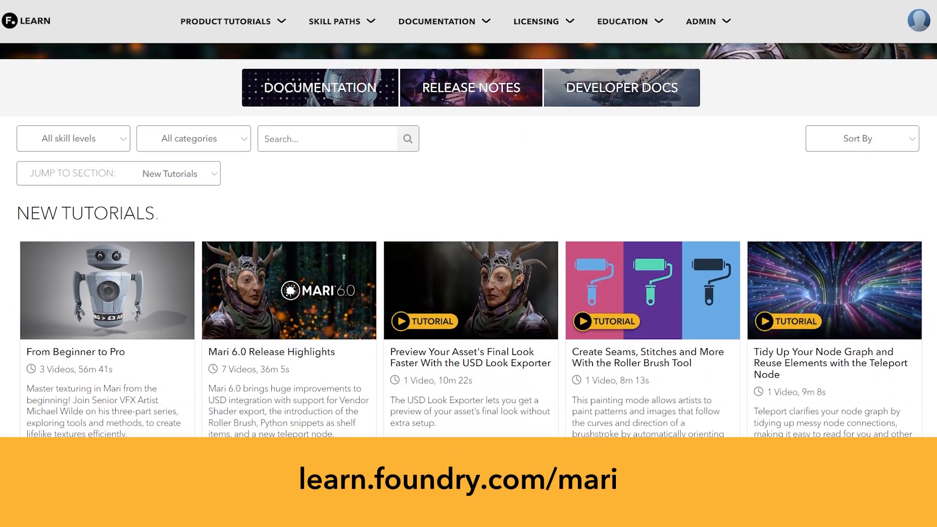
- Scroll through the New Tutorials listing on Foundry Learn's Mari page
scroll(down, 3)
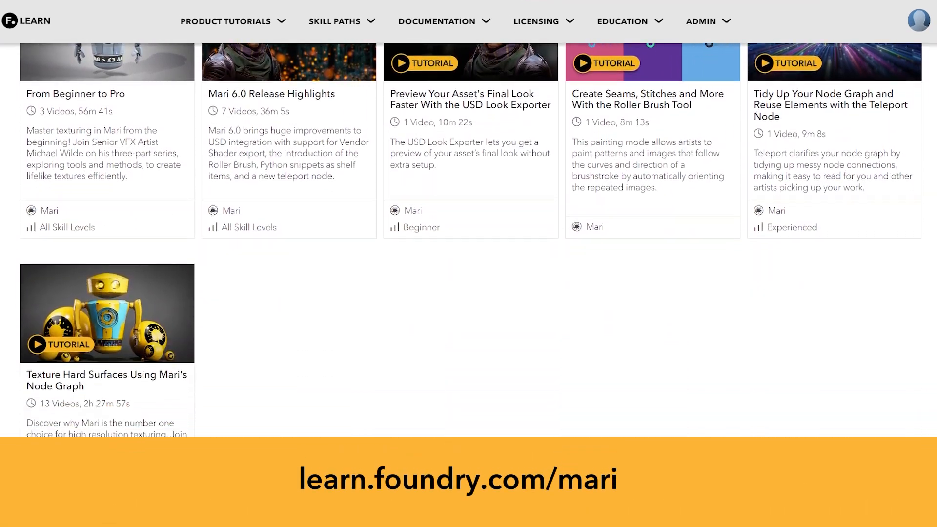